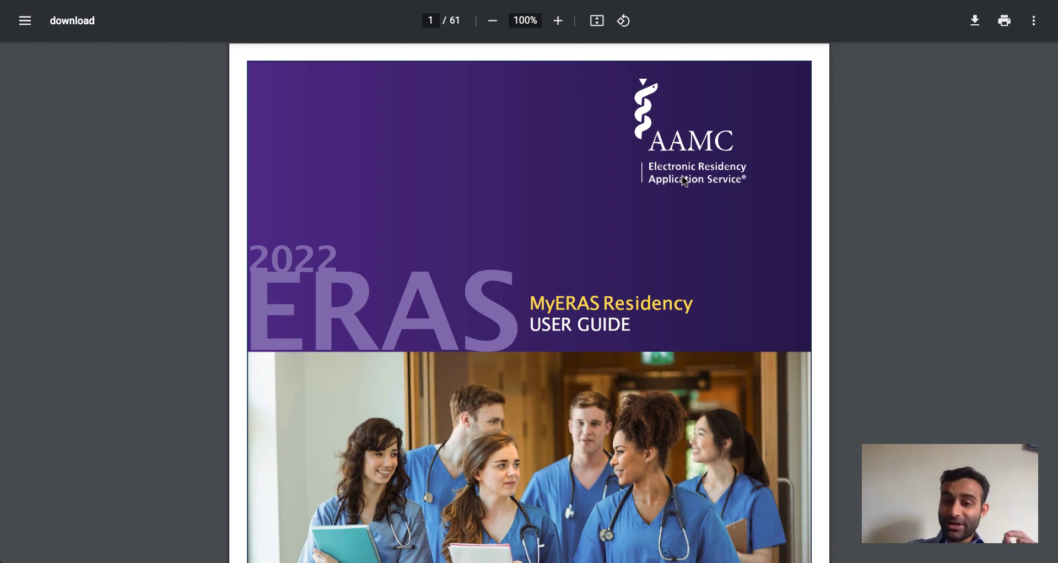
mouse_move(685, 196)
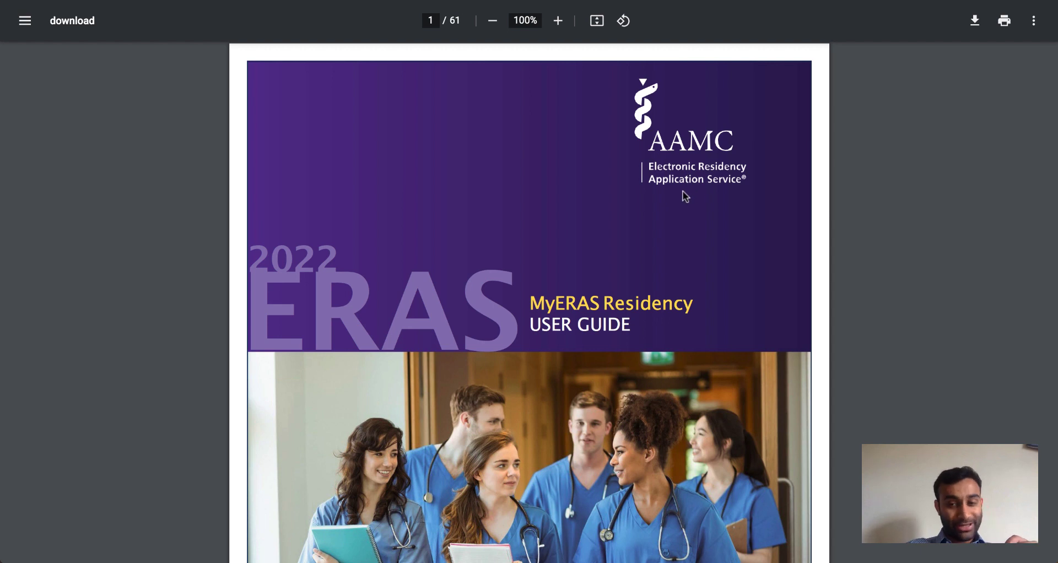
mouse_move(683, 199)
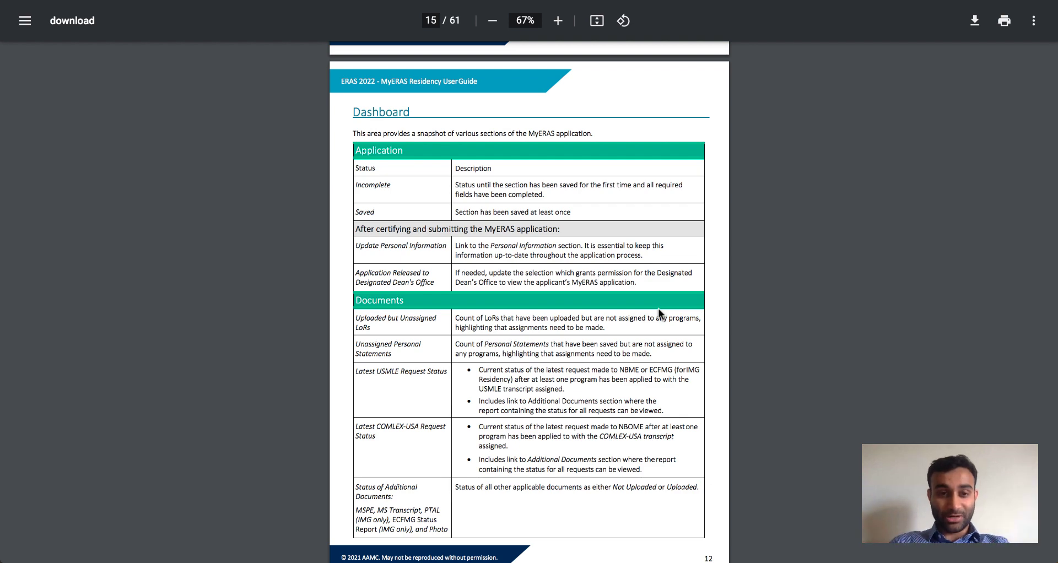
mouse_move(391, 143)
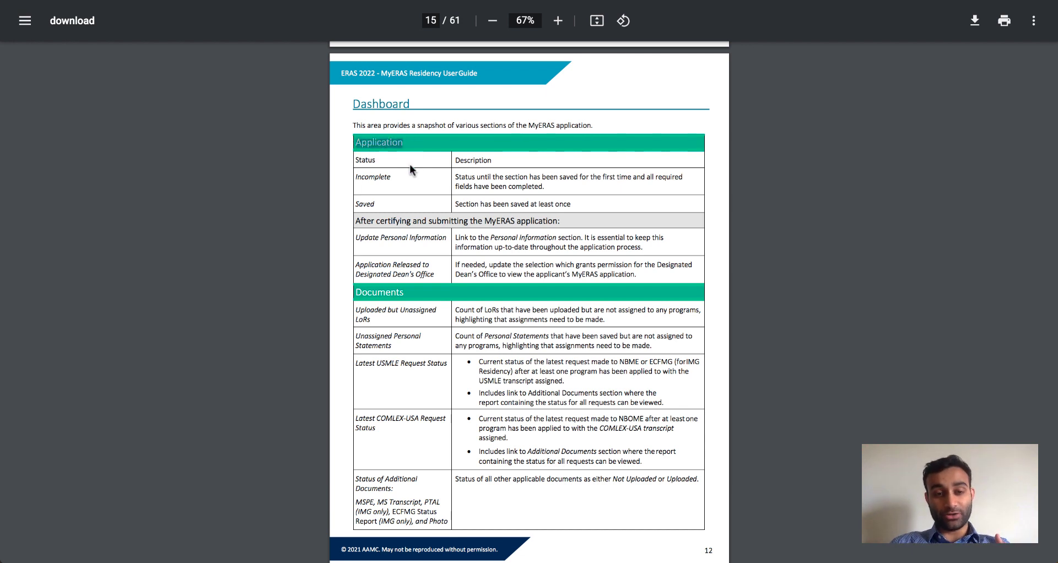
mouse_move(421, 188)
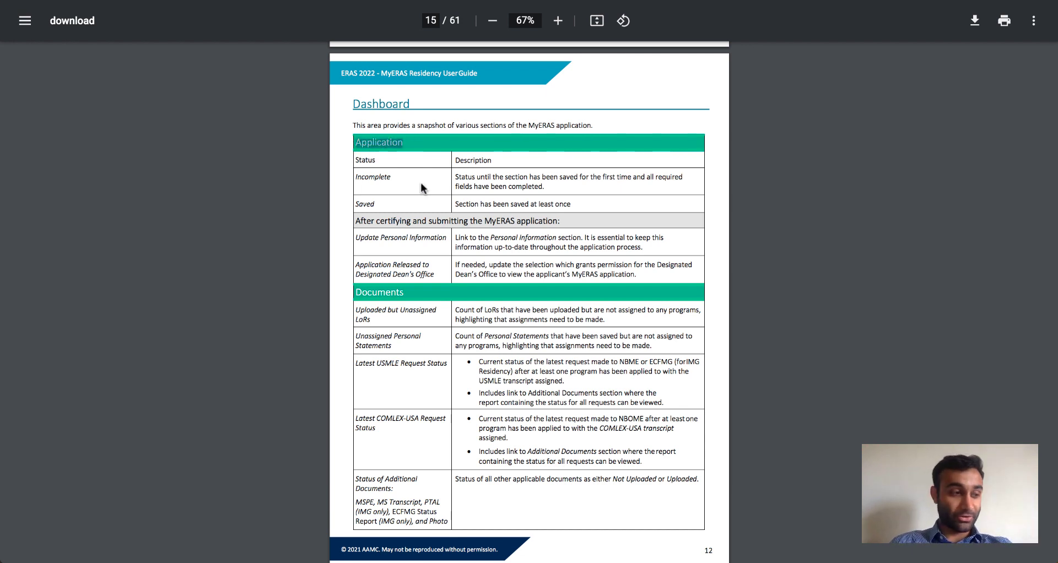
mouse_move(414, 325)
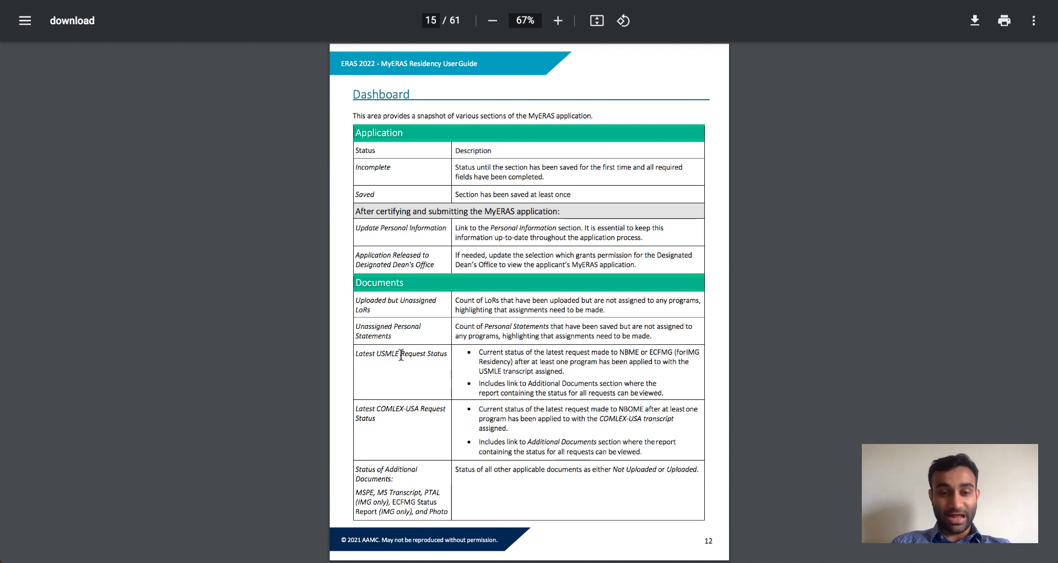
scroll(down, 3)
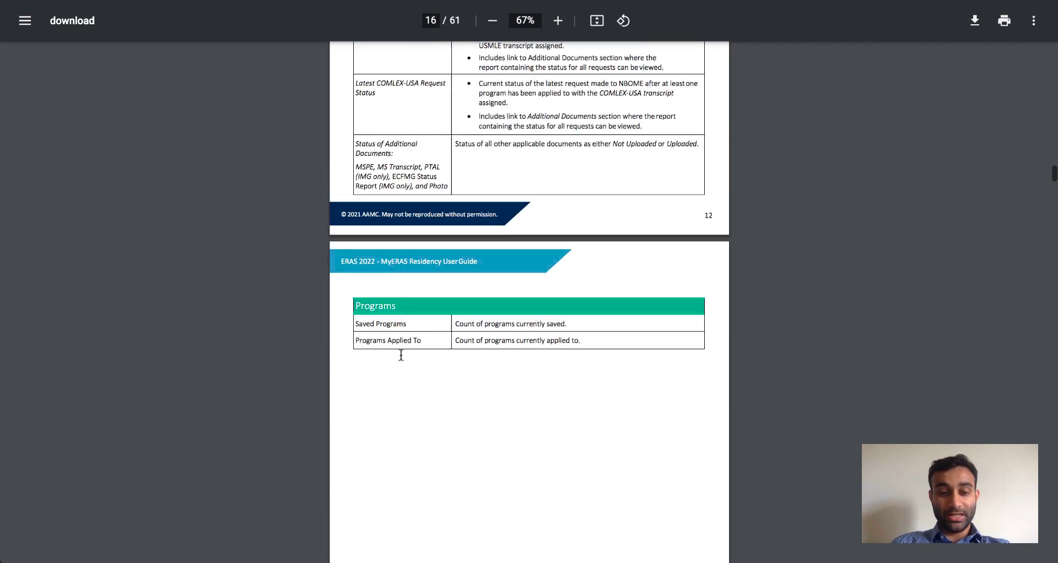
scroll(down, 3)
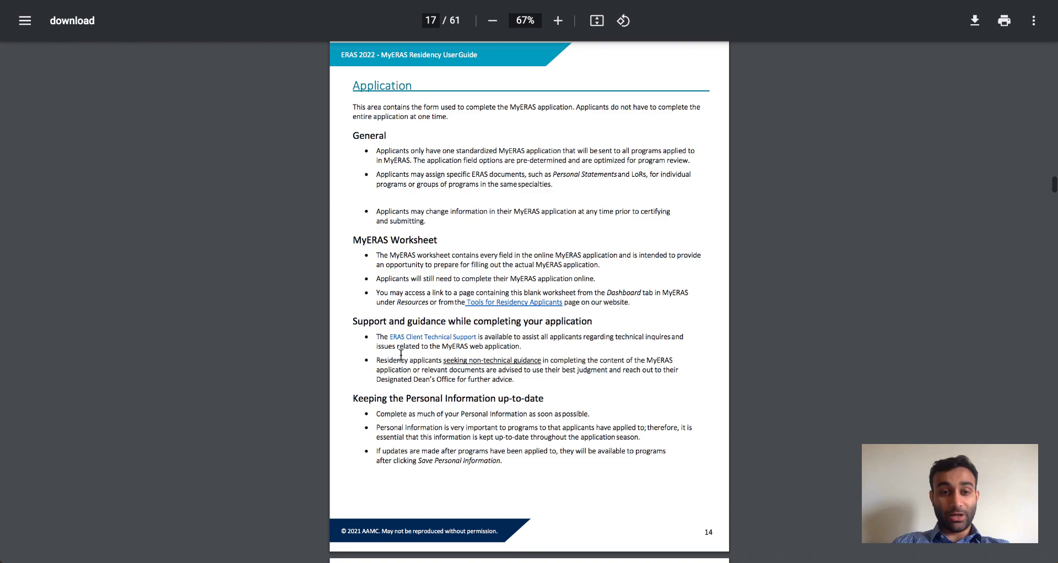
mouse_move(367, 273)
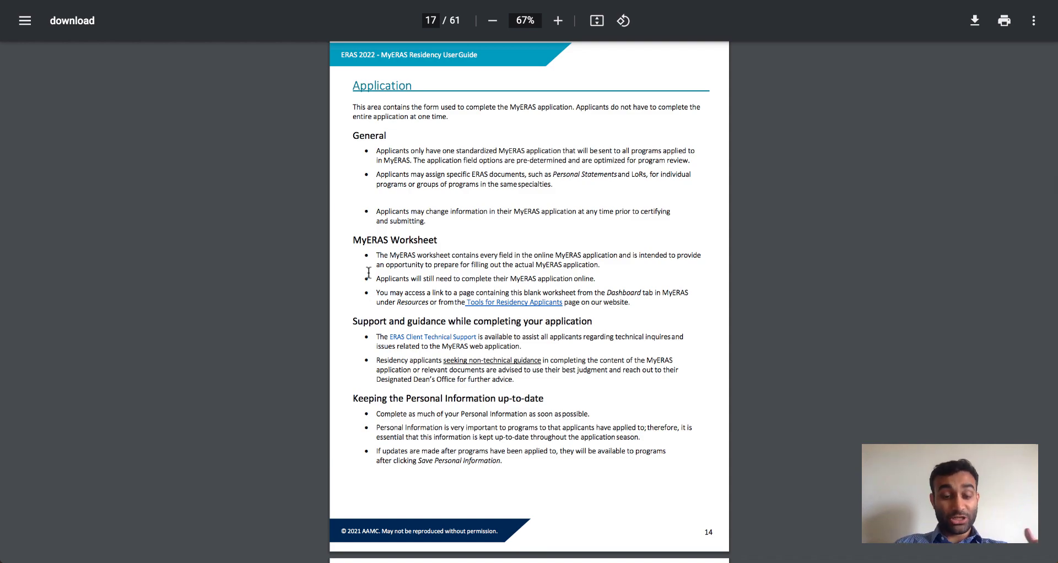
scroll(down, 3)
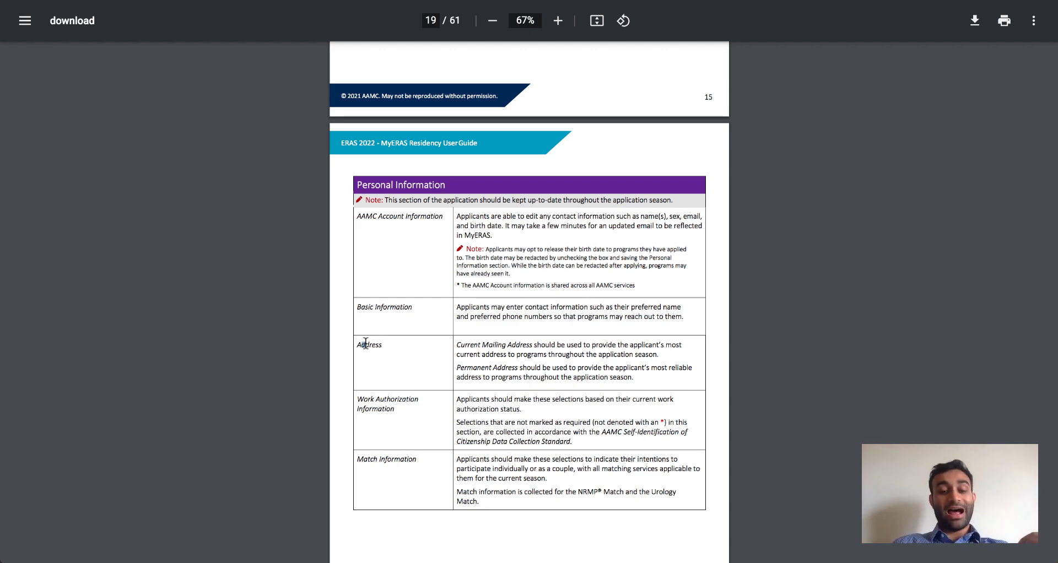
scroll(down, 3)
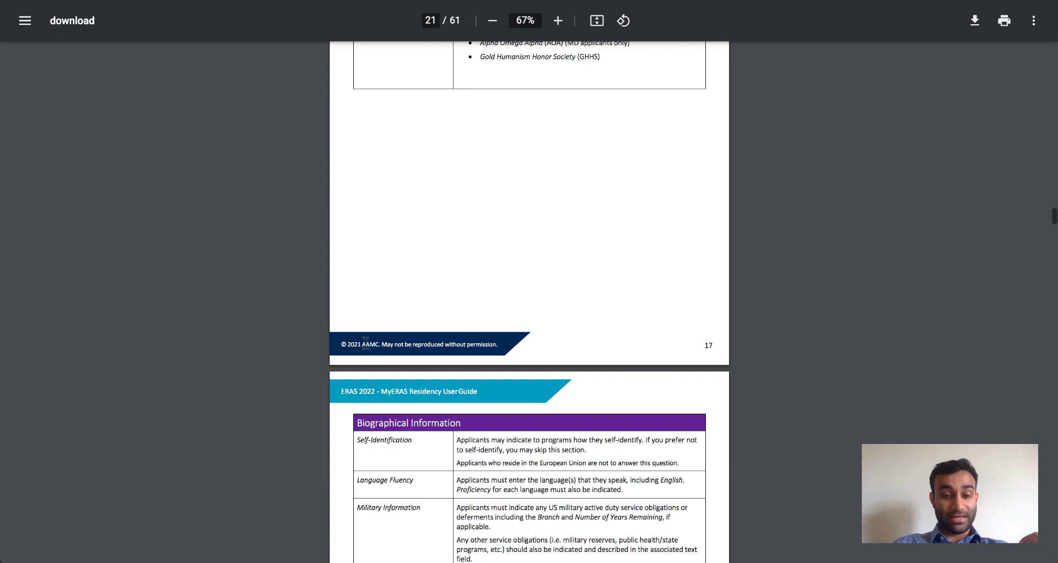
scroll(down, 3)
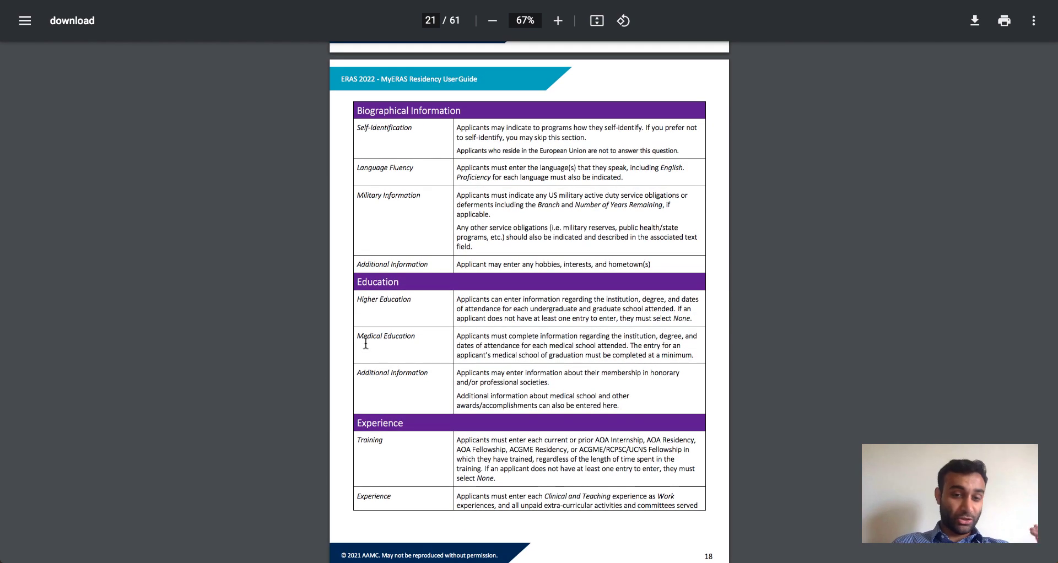
scroll(up, 3)
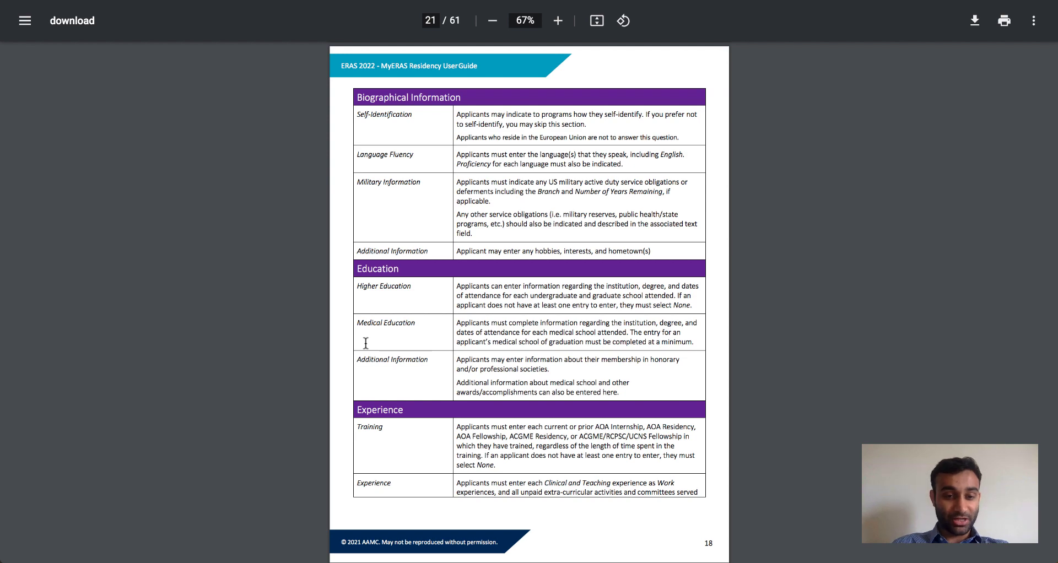
scroll(down, 3)
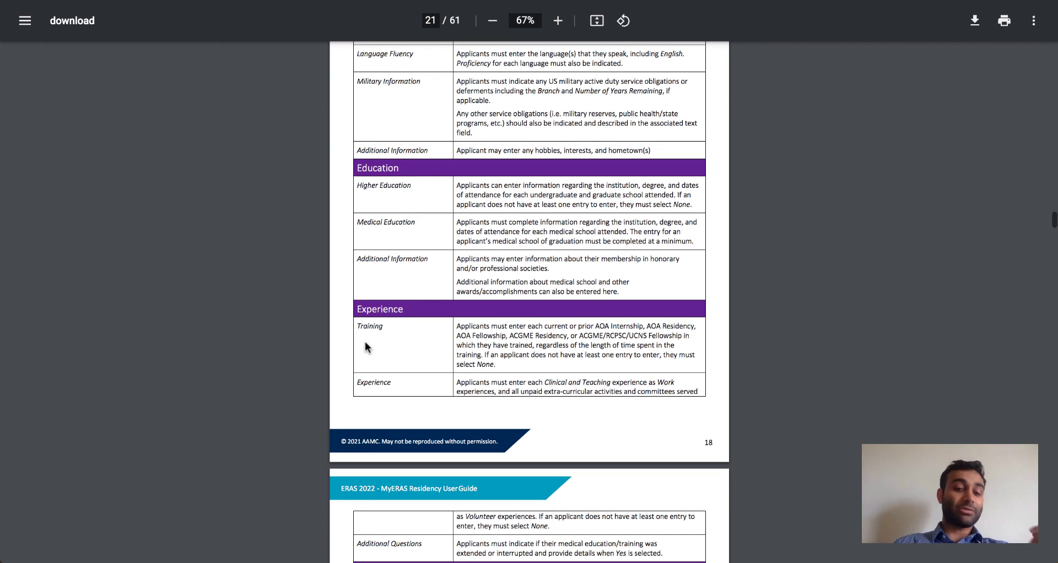
mouse_move(385, 325)
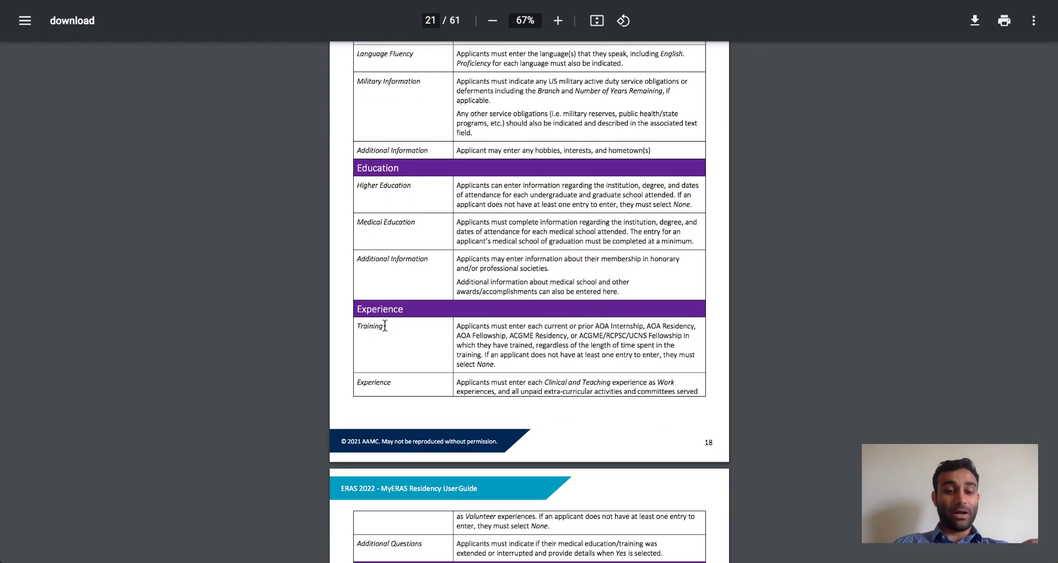
scroll(down, 3)
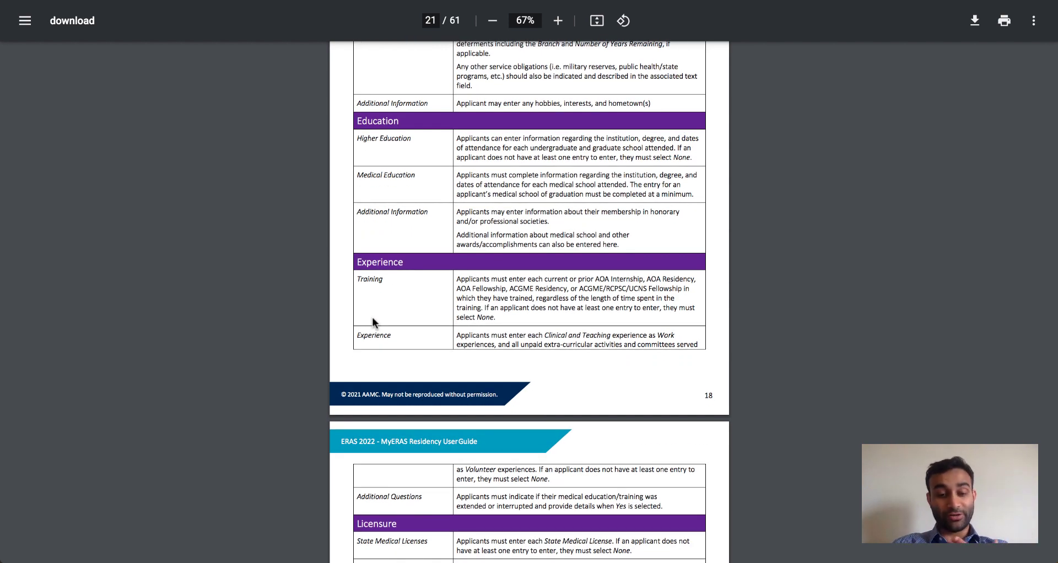
scroll(down, 3)
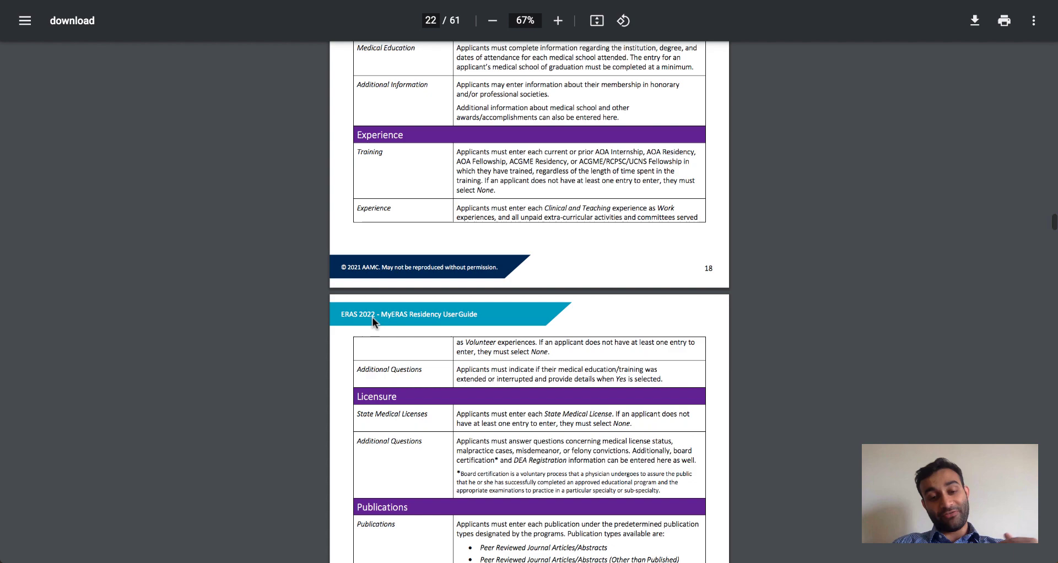
scroll(down, 3)
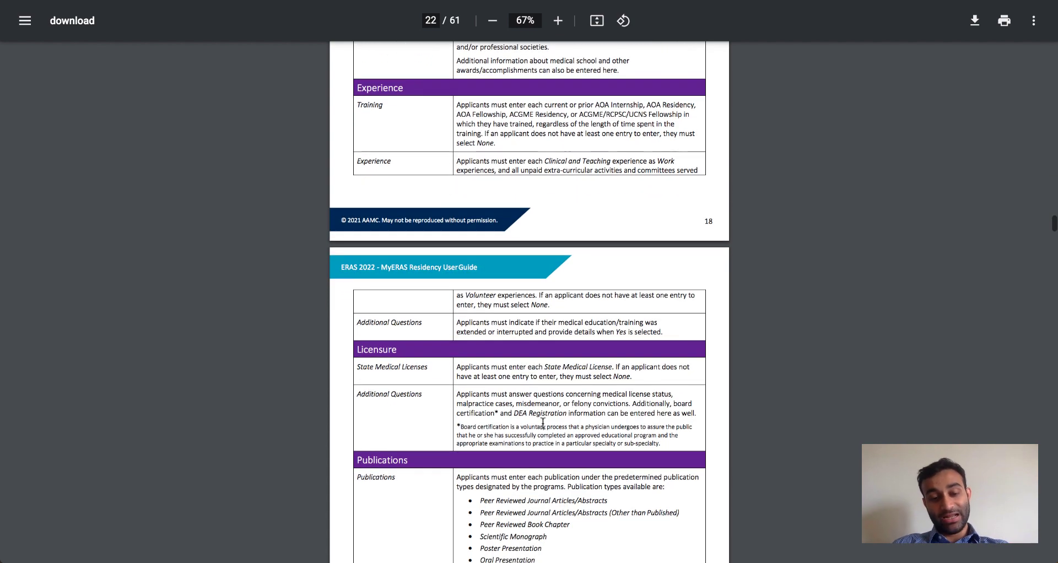
scroll(down, 3)
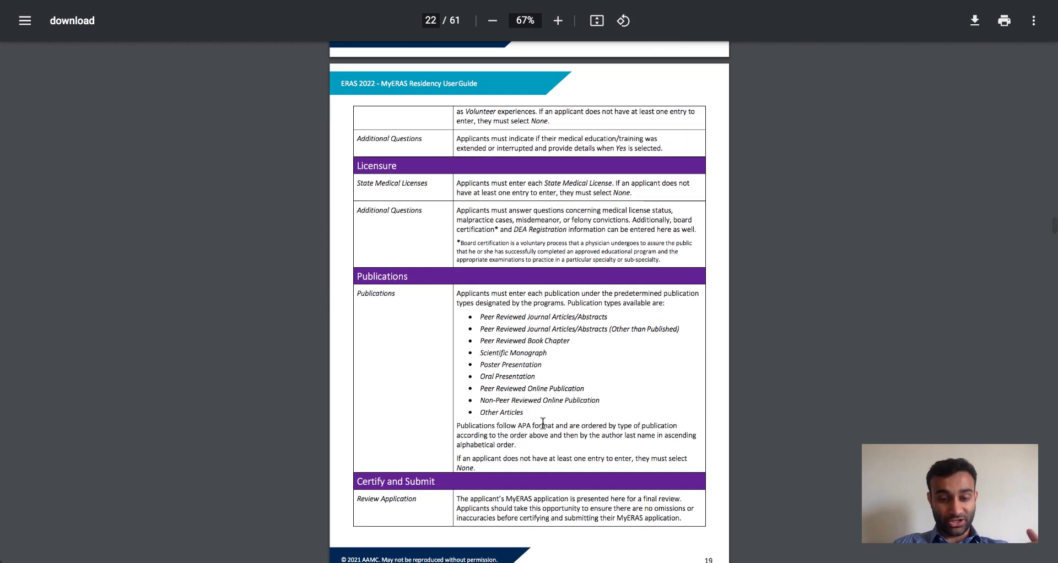
scroll(down, 3)
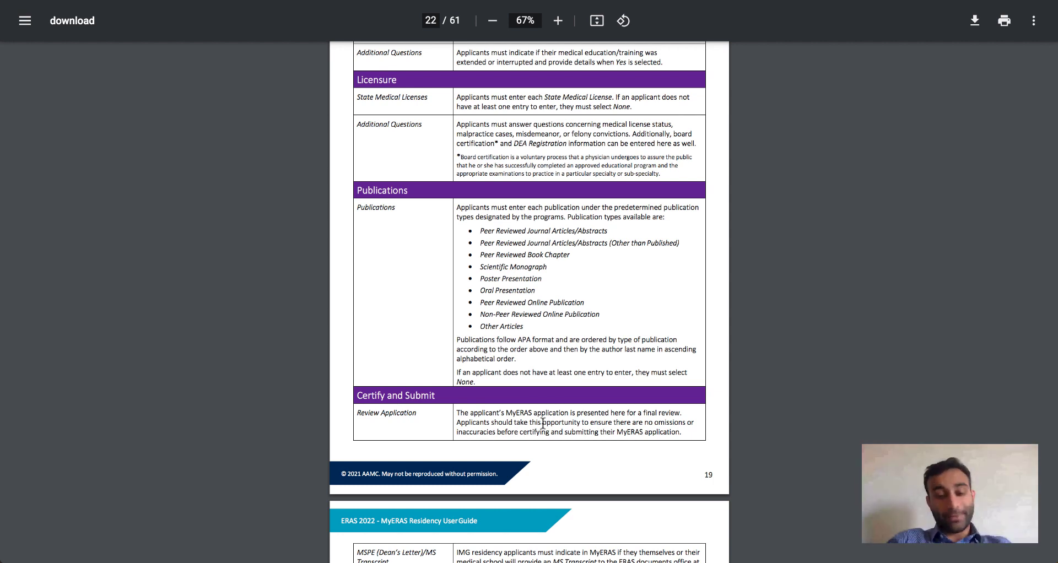
scroll(down, 3)
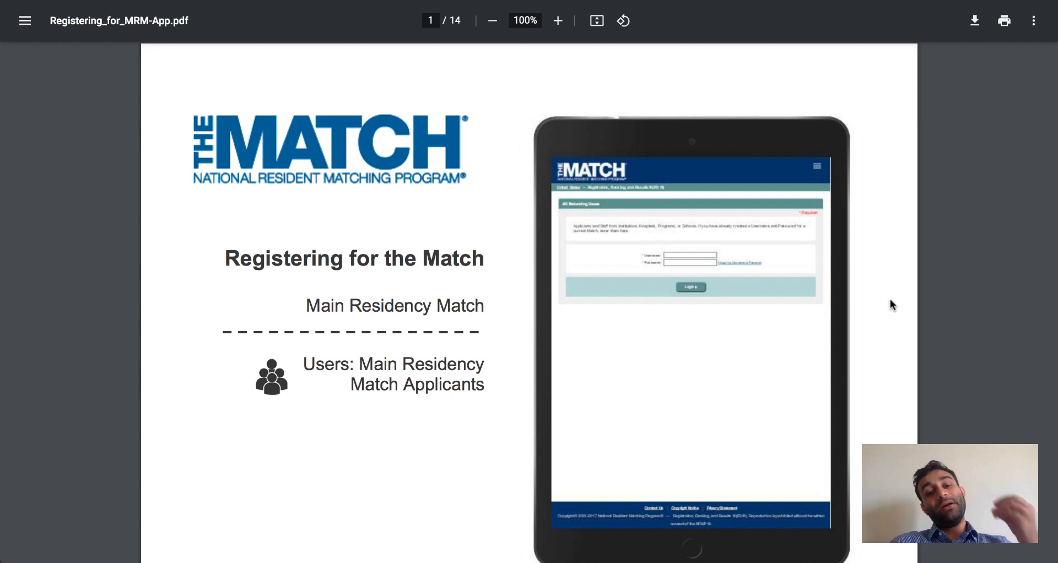
scroll(down, 3)
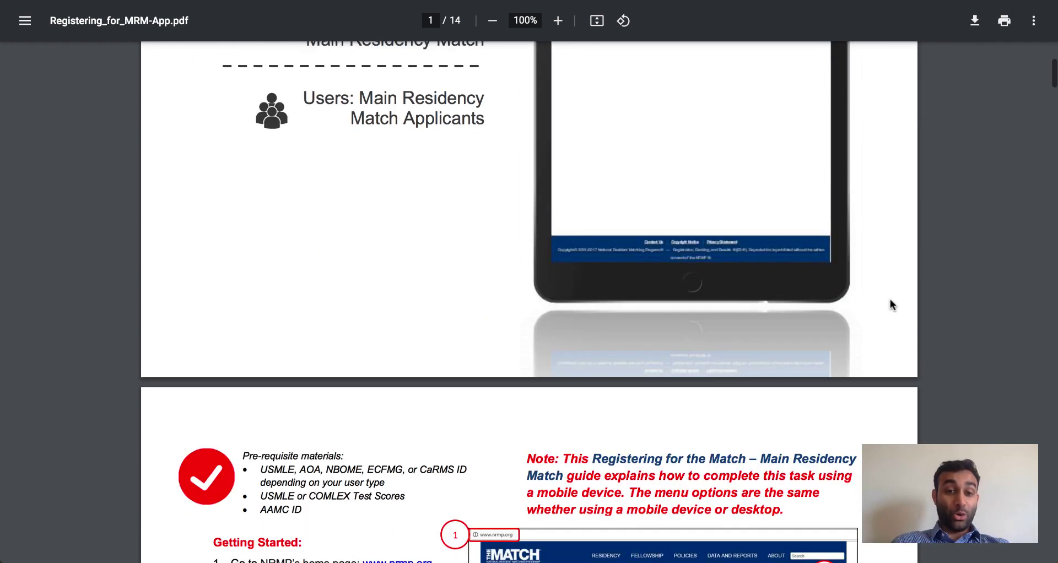
scroll(down, 3)
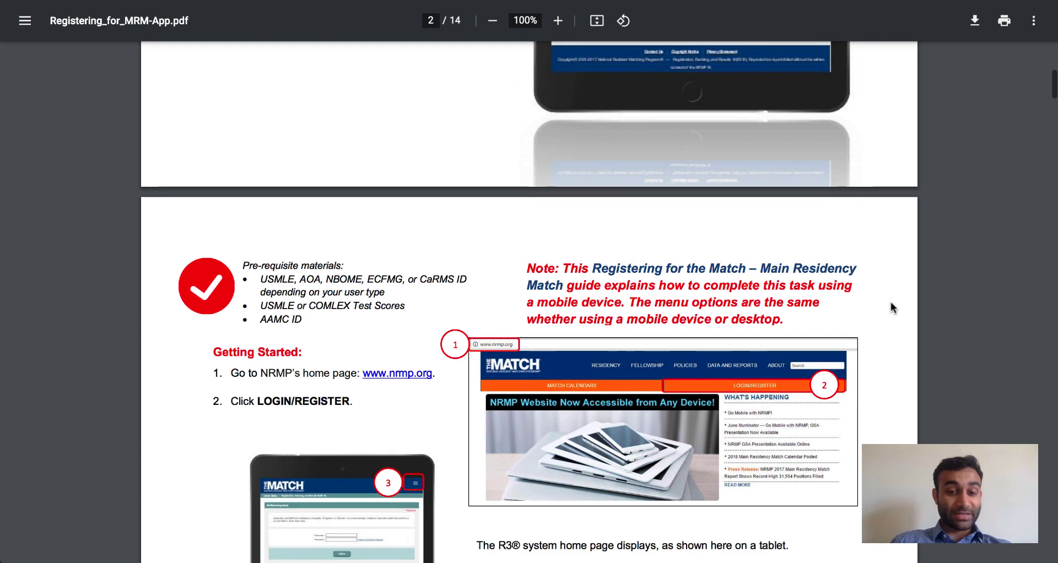
scroll(down, 3)
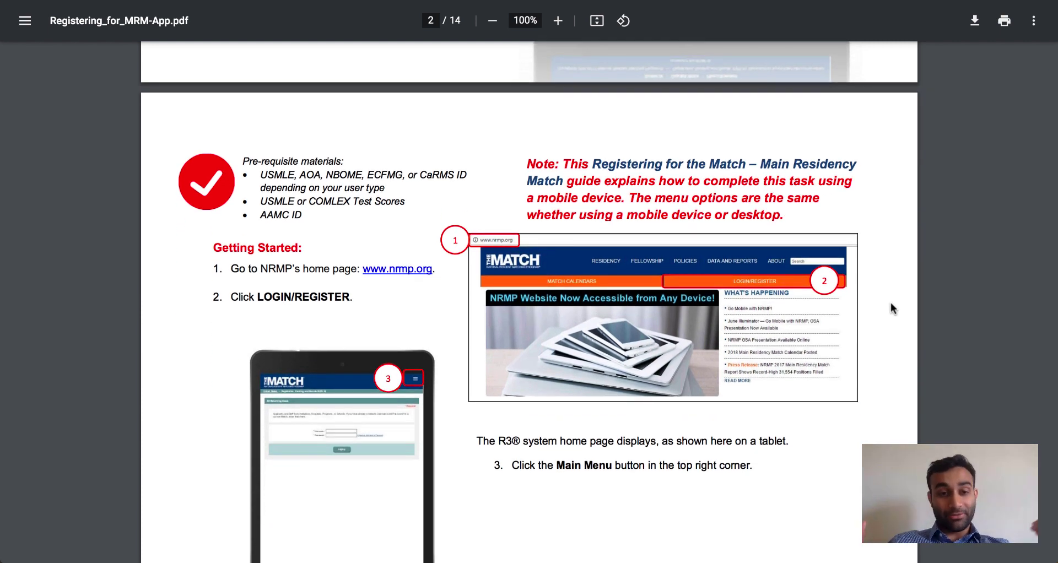
mouse_move(641, 272)
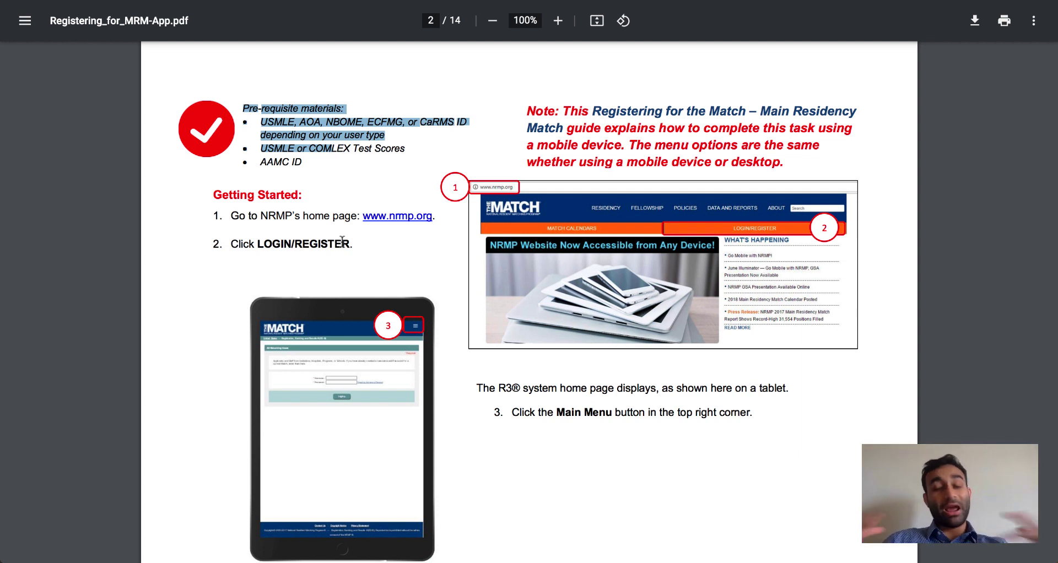
scroll(down, 3)
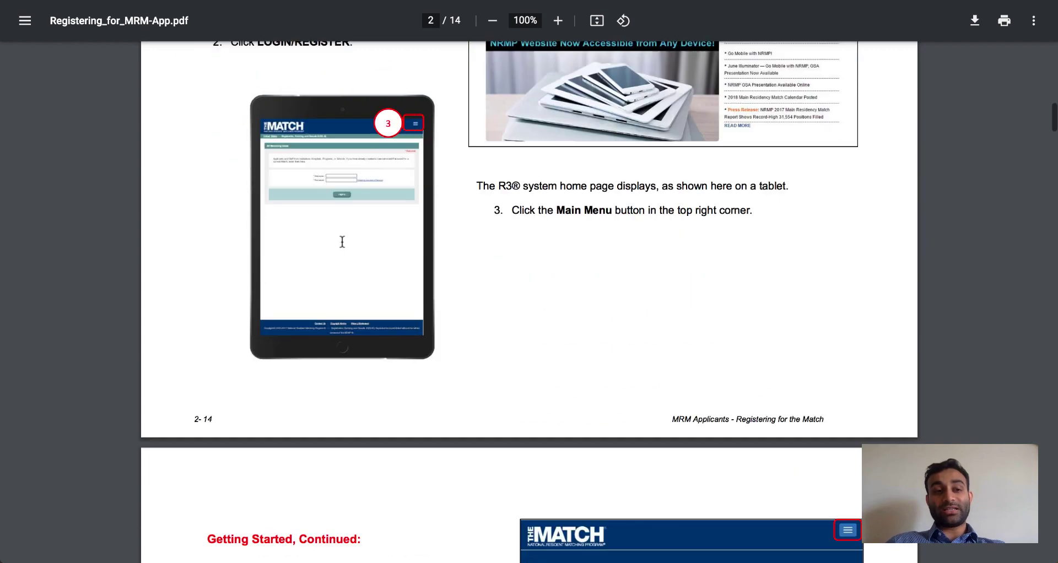
scroll(down, 3)
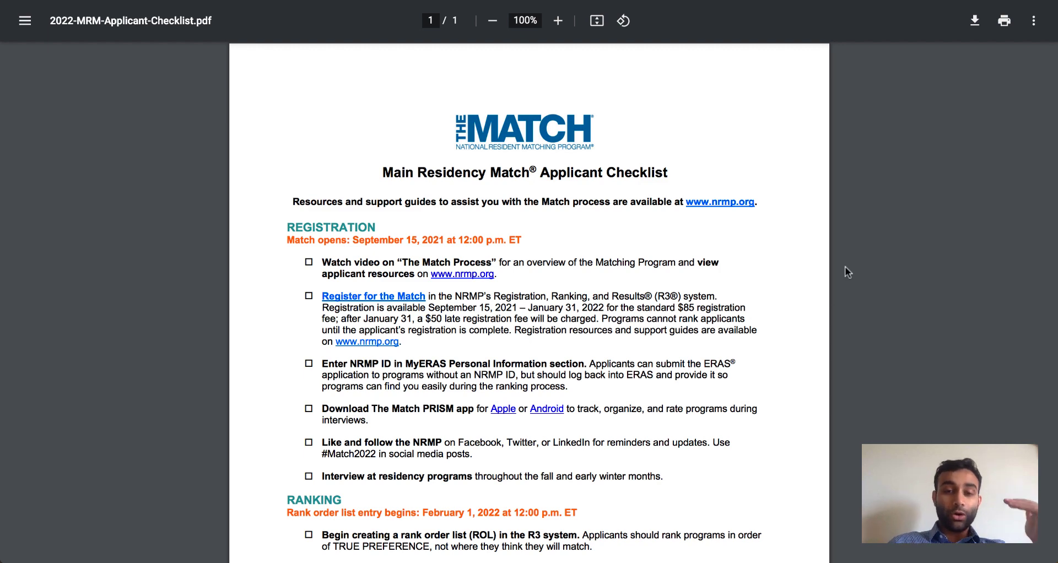
scroll(down, 3)
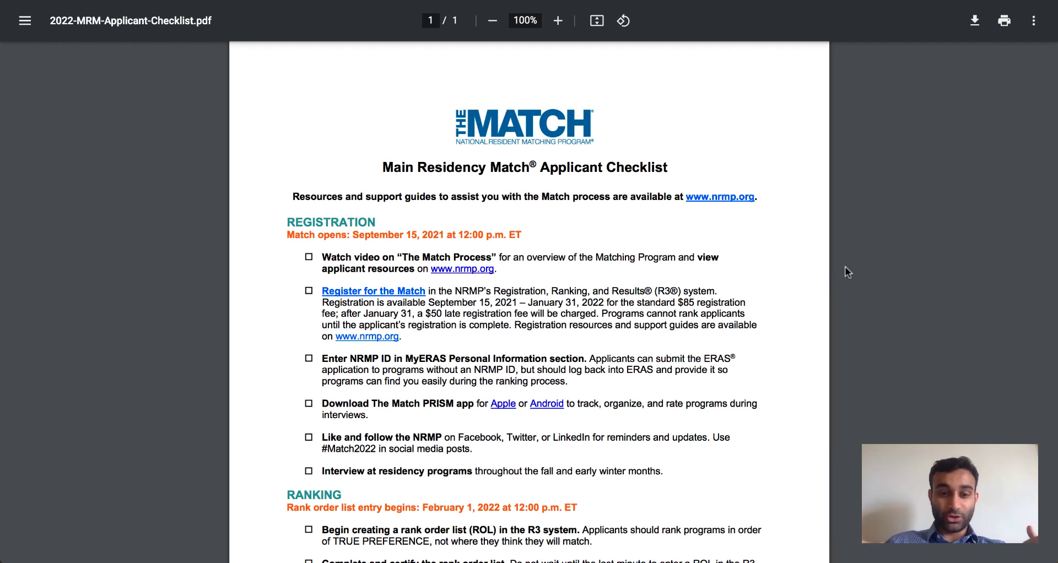
mouse_move(356, 237)
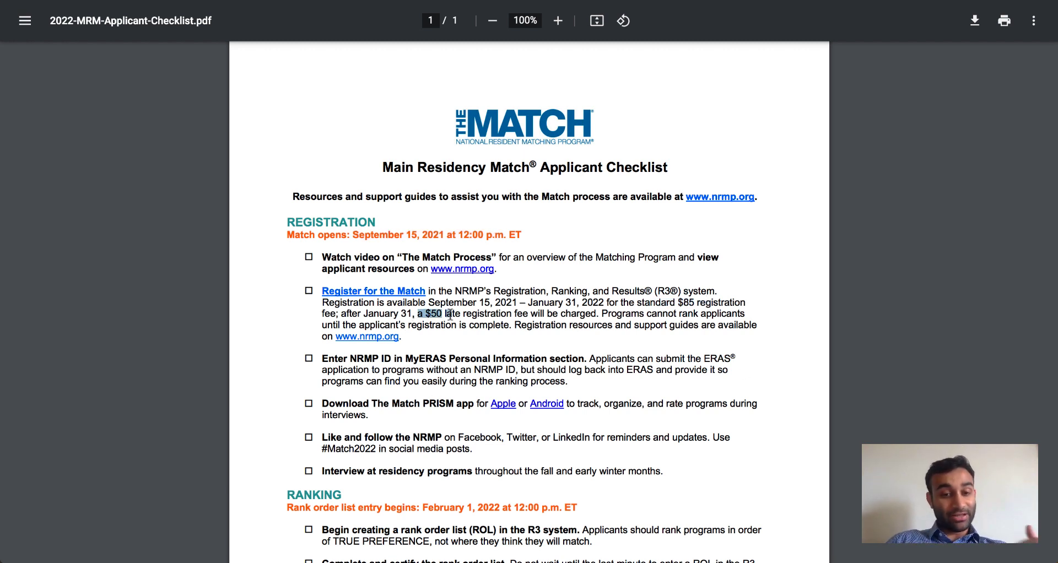
mouse_move(456, 337)
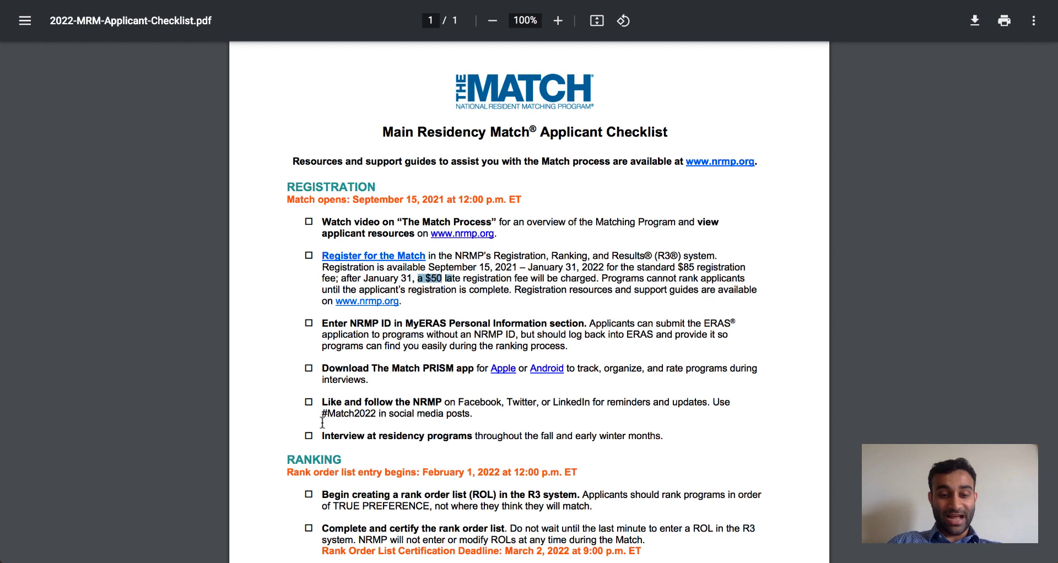
scroll(down, 3)
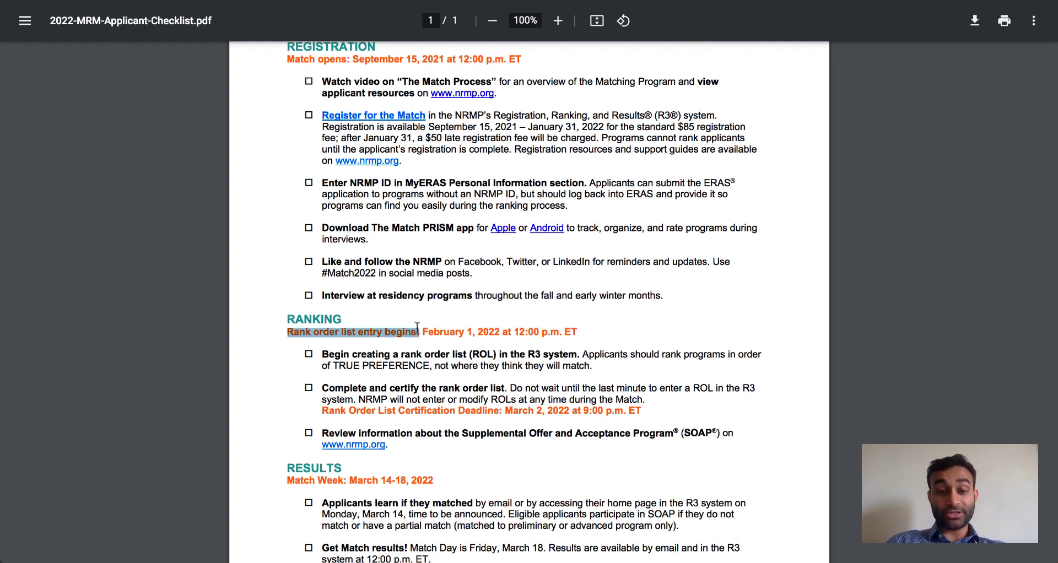